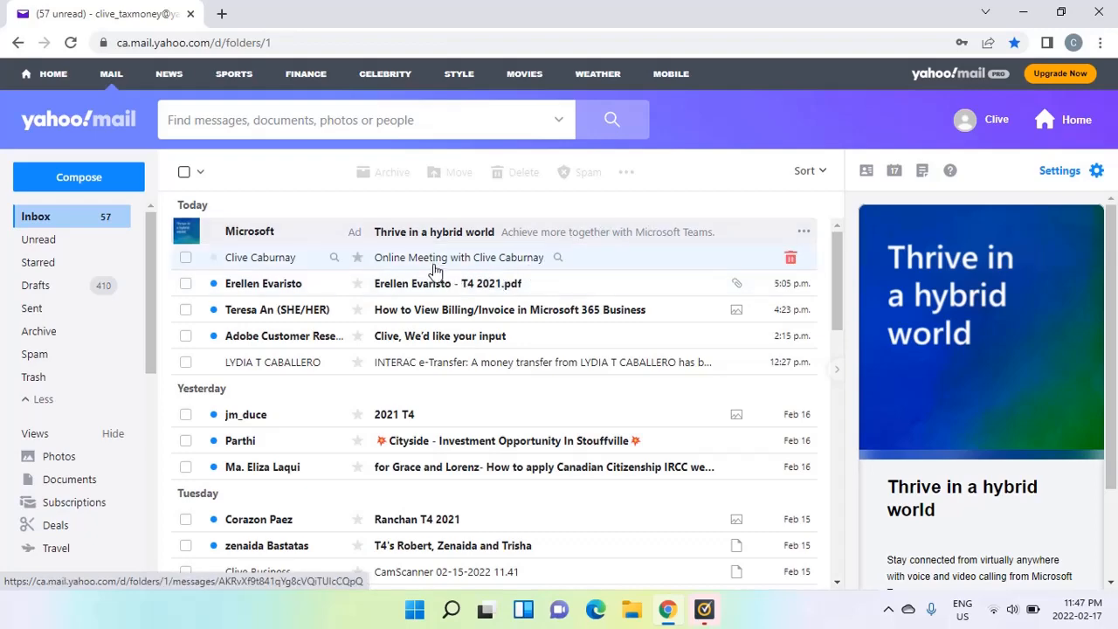
pyautogui.moveTo(451, 264)
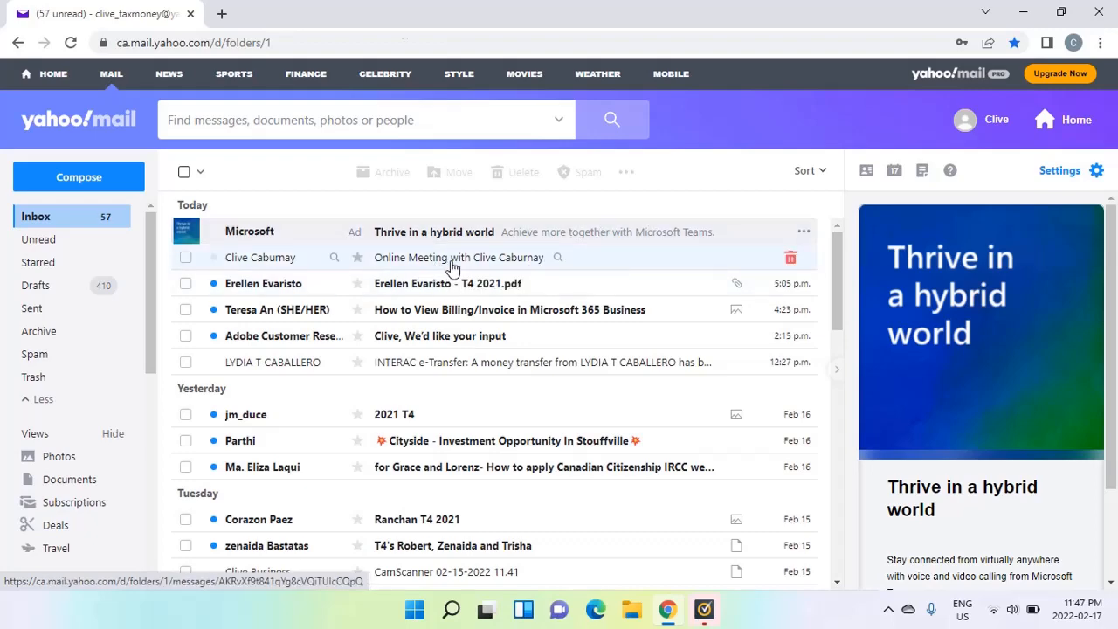
pyautogui.click(459, 257)
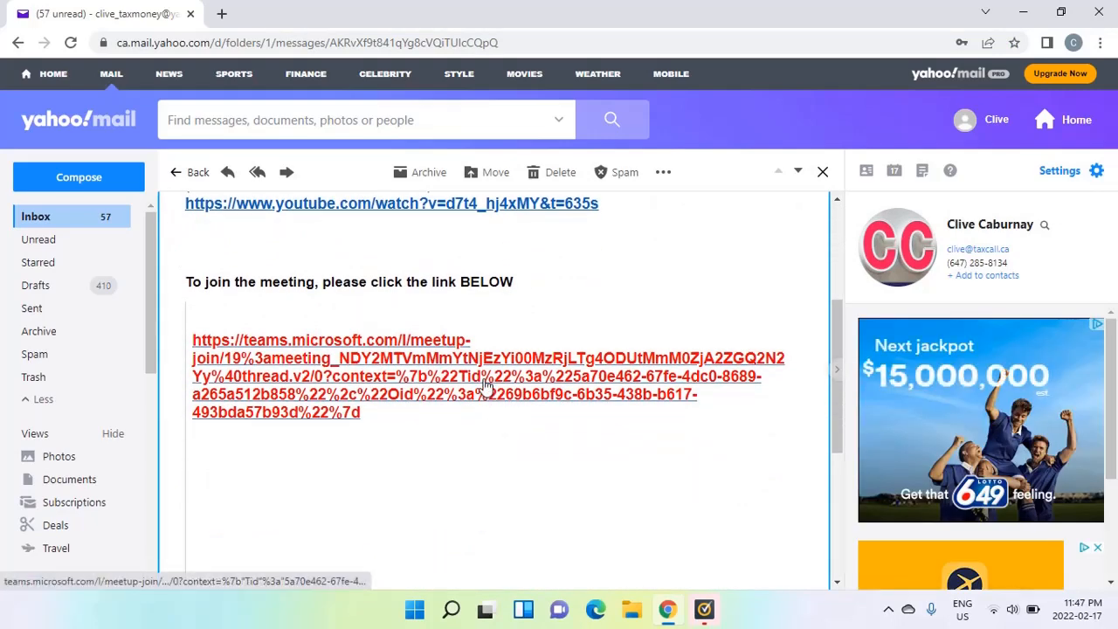
# Join the meeting in the browser as guest 'Clive', reach the lobby, then close that tab
pyautogui.click(481, 385)
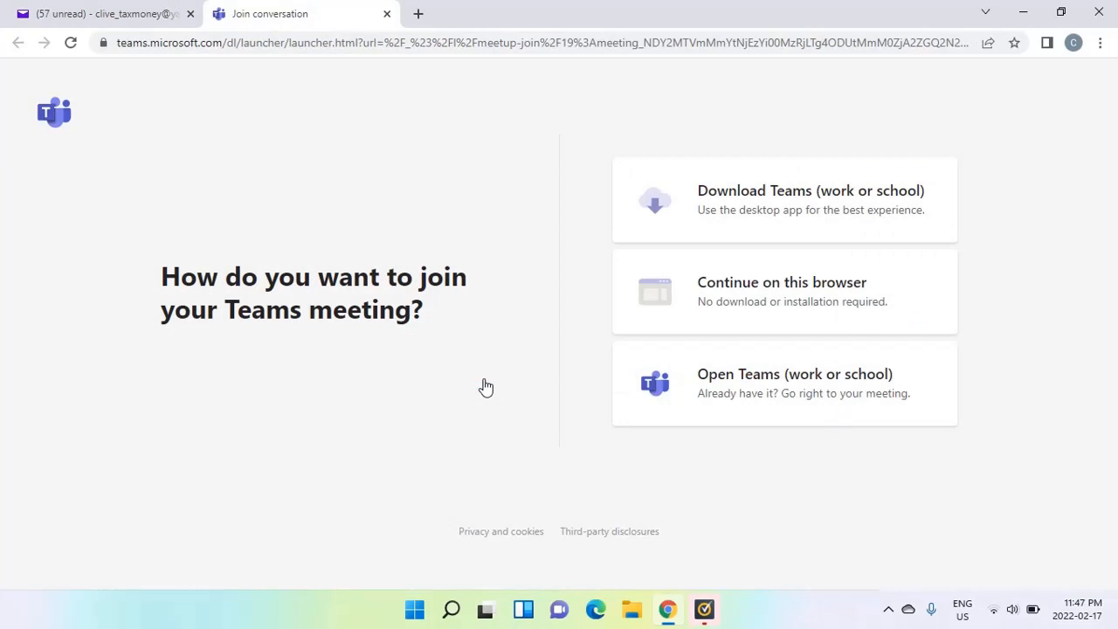
pyautogui.moveTo(845, 253)
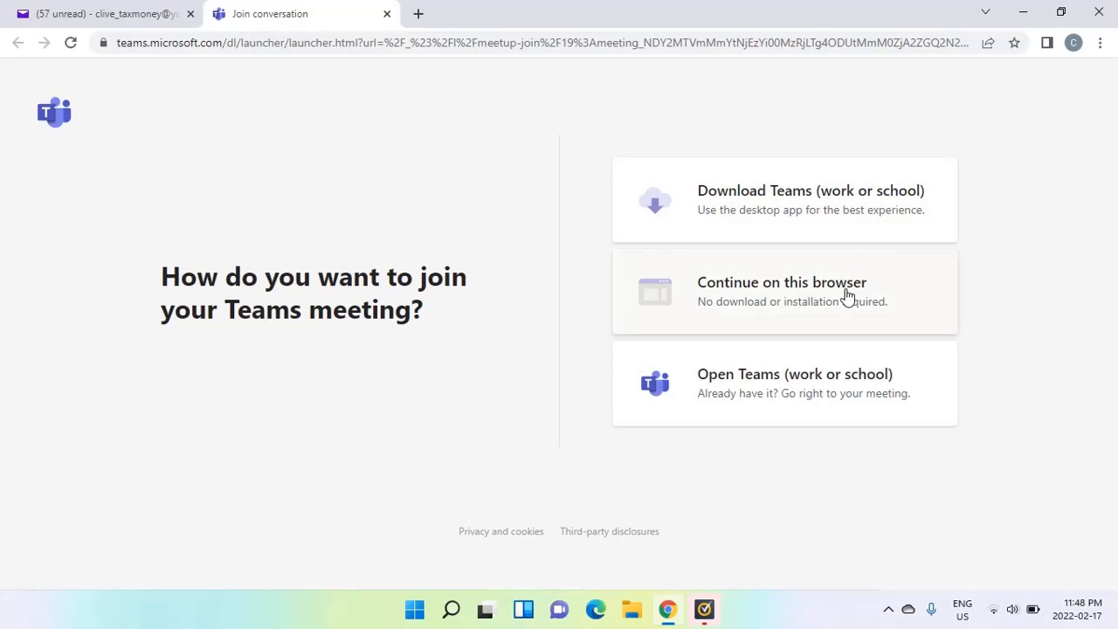
pyautogui.click(781, 291)
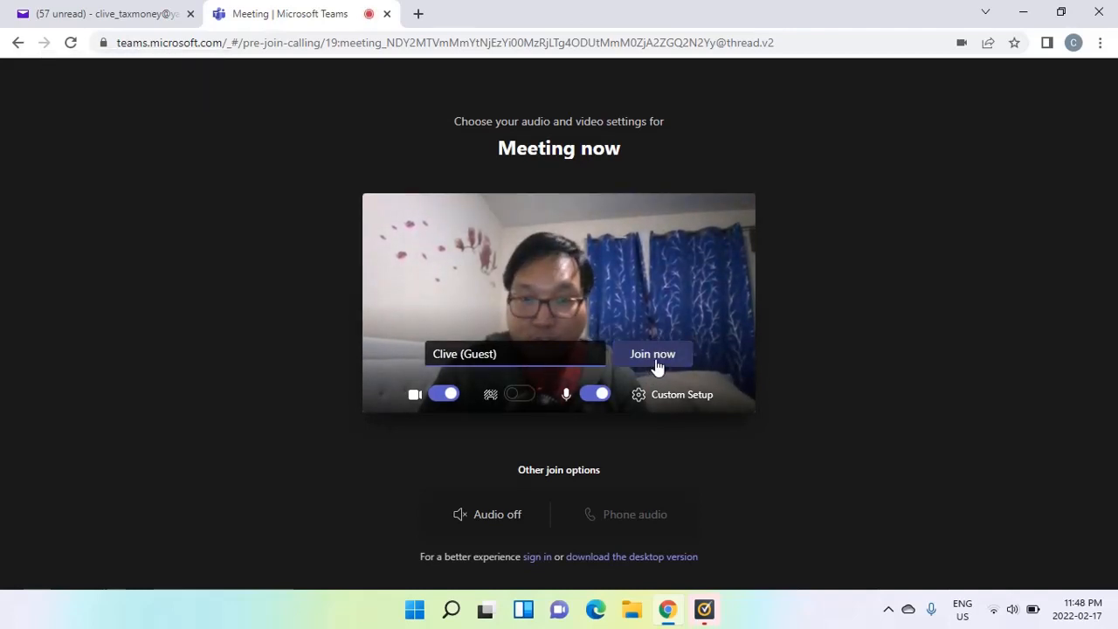
pyautogui.click(652, 354)
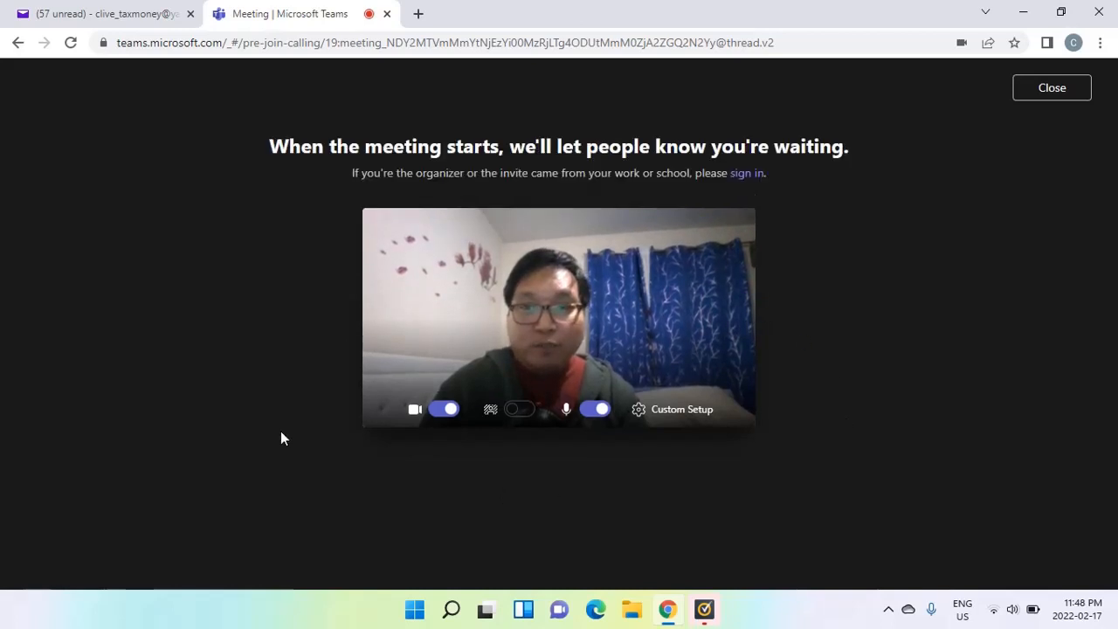
pyautogui.moveTo(292, 185)
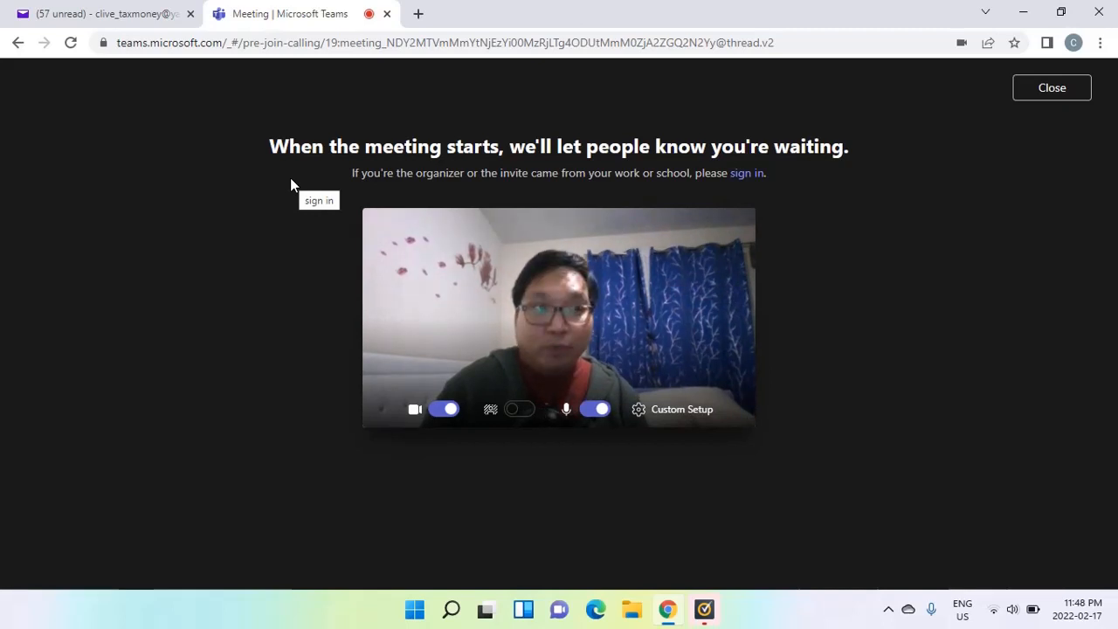
pyautogui.click(104, 13)
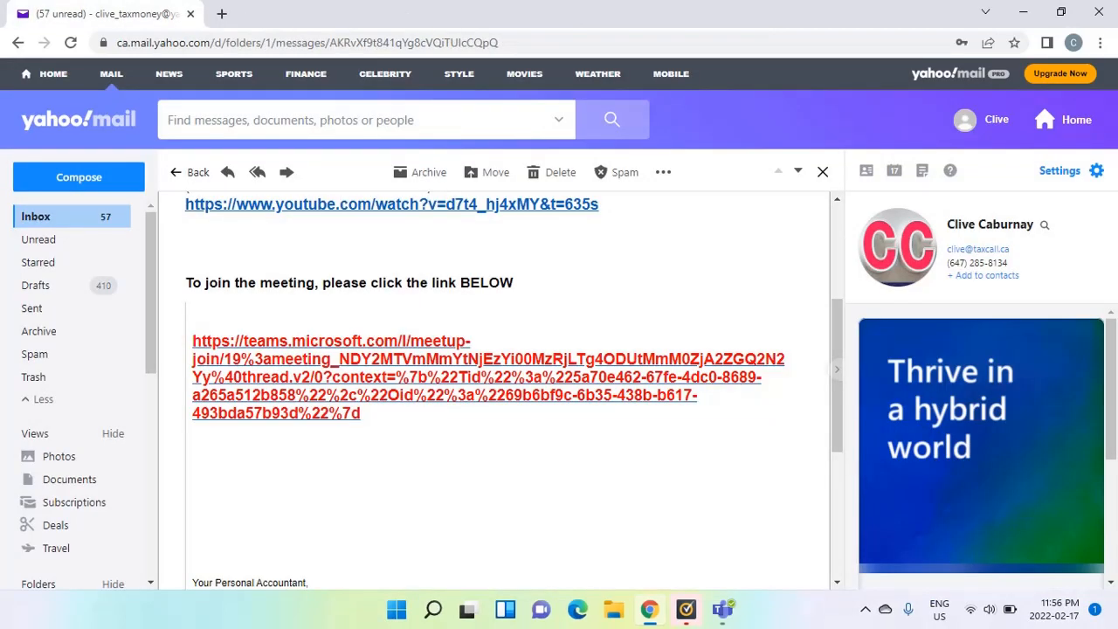
# Follow the meeting link again and let the browser launch the Teams desktop app
pyautogui.click(332, 358)
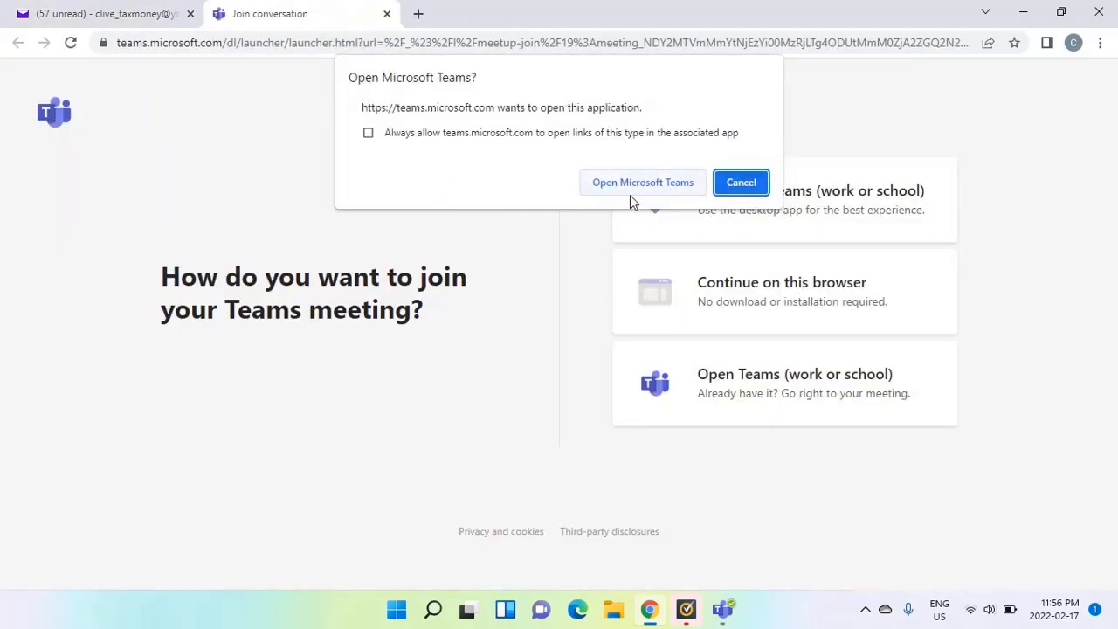
pyautogui.moveTo(642, 181)
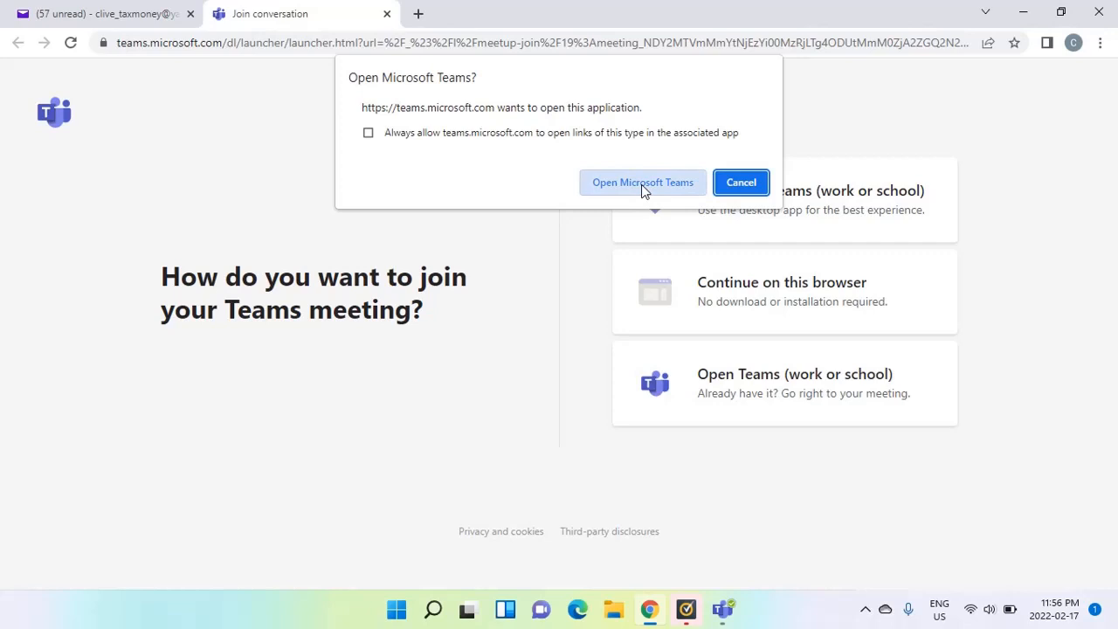
pyautogui.click(642, 181)
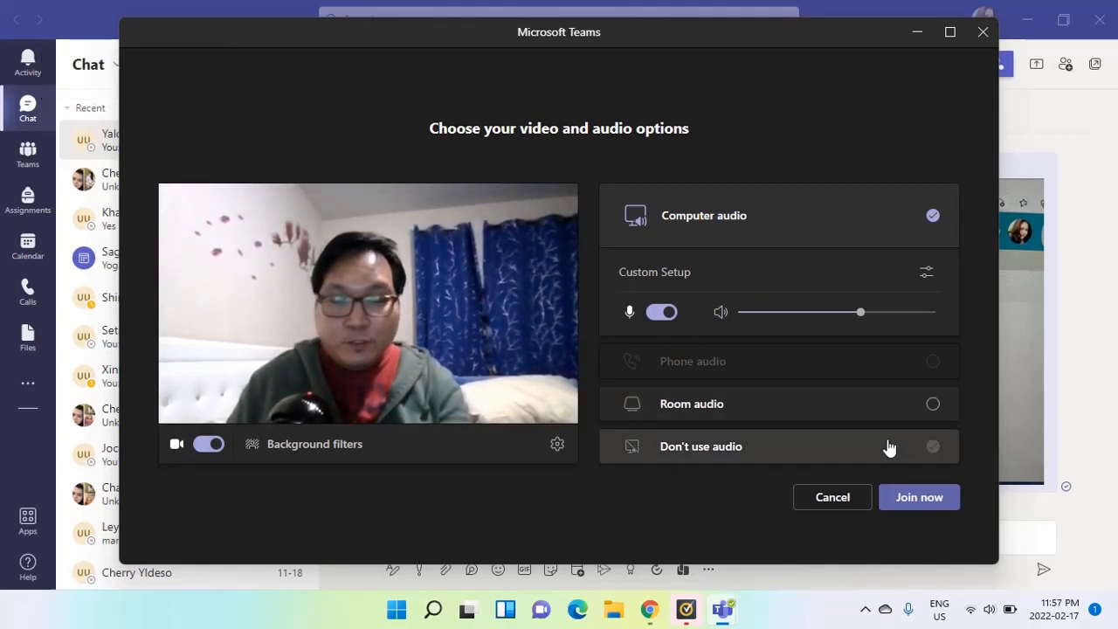
# Join from the desktop app's pre-join screen with camera and computer audio on
pyautogui.click(918, 496)
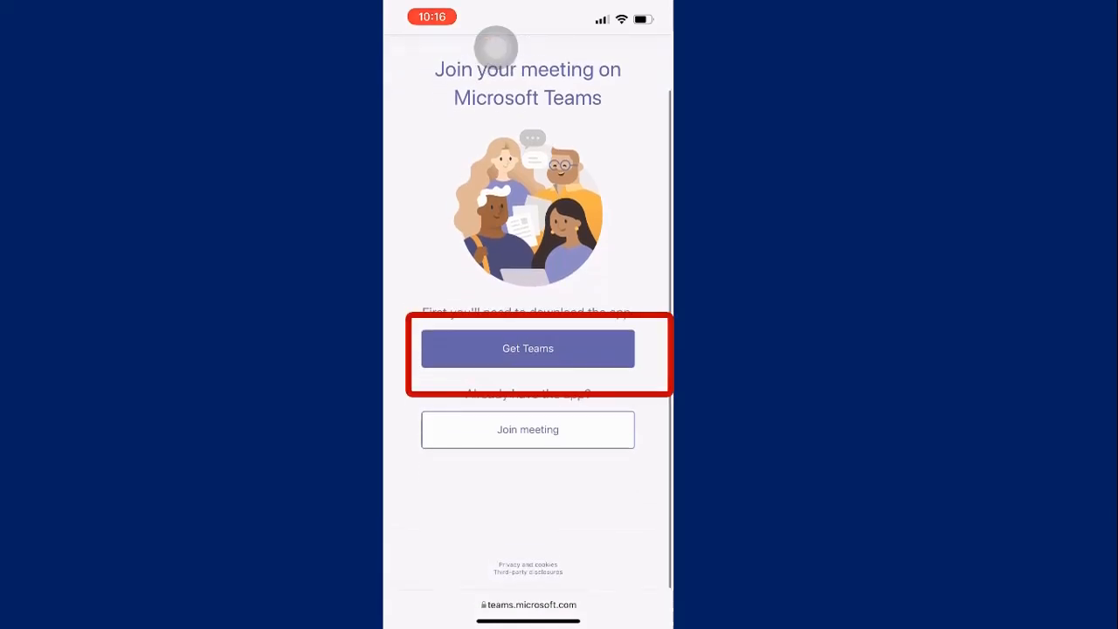
# Join the meeting on the phone as guest 'Clive' and wait in the lobby
pyautogui.click(527, 348)
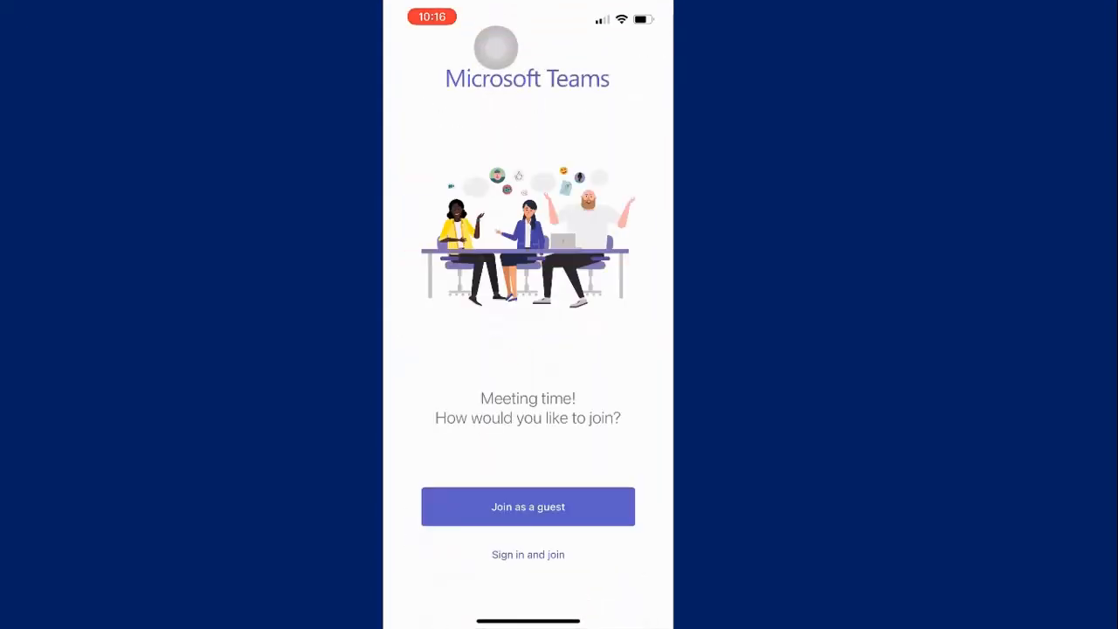
pyautogui.click(527, 507)
pyautogui.write('c')
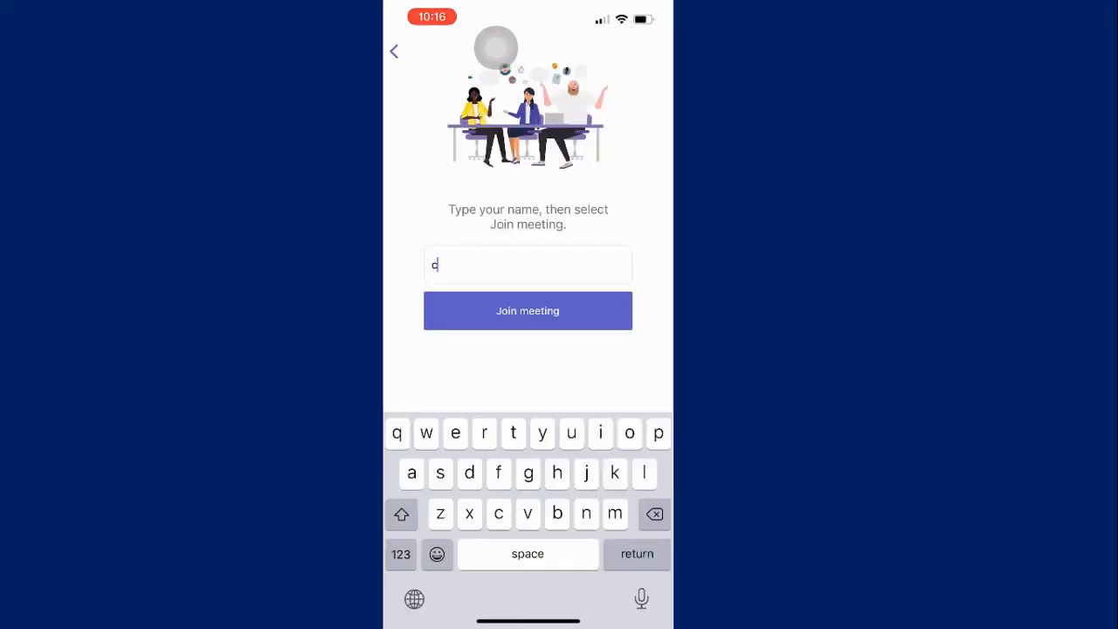
pyautogui.click(528, 310)
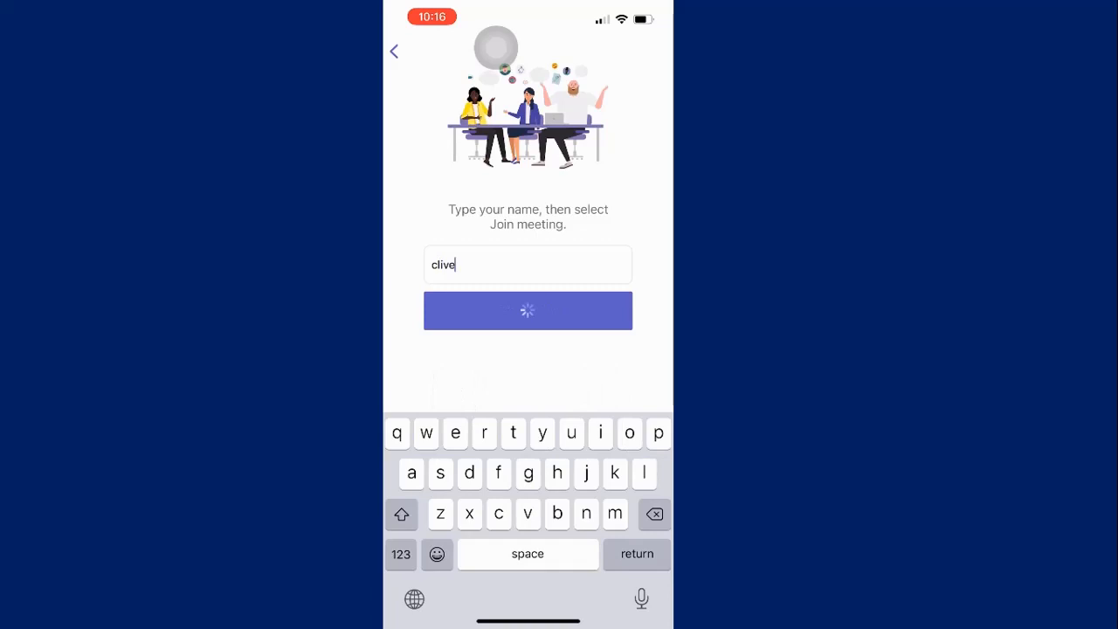
pyautogui.click(527, 310)
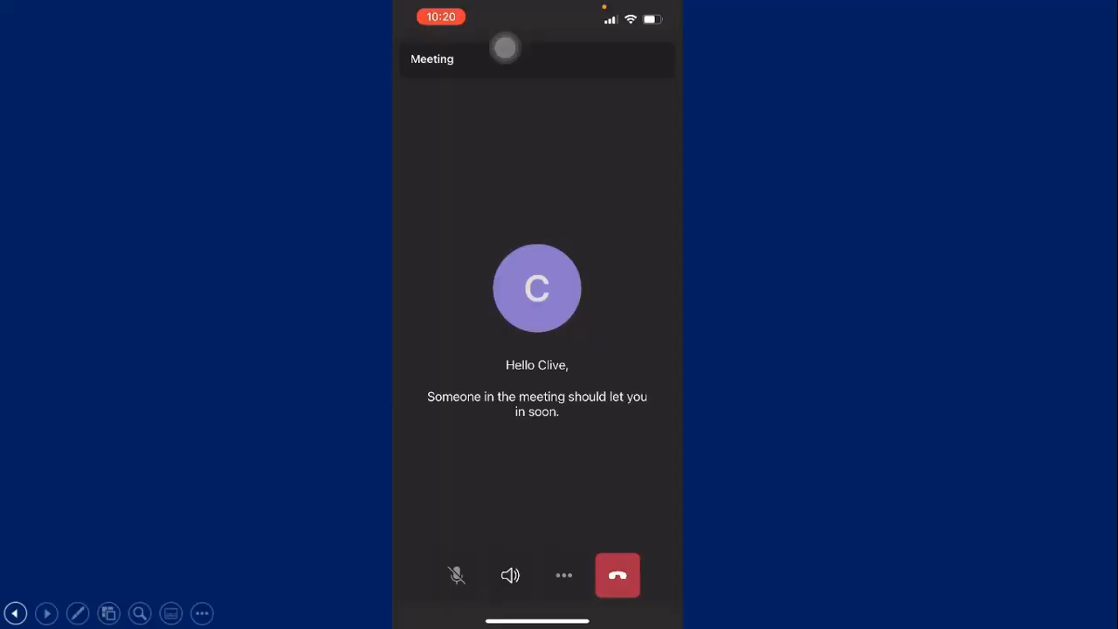